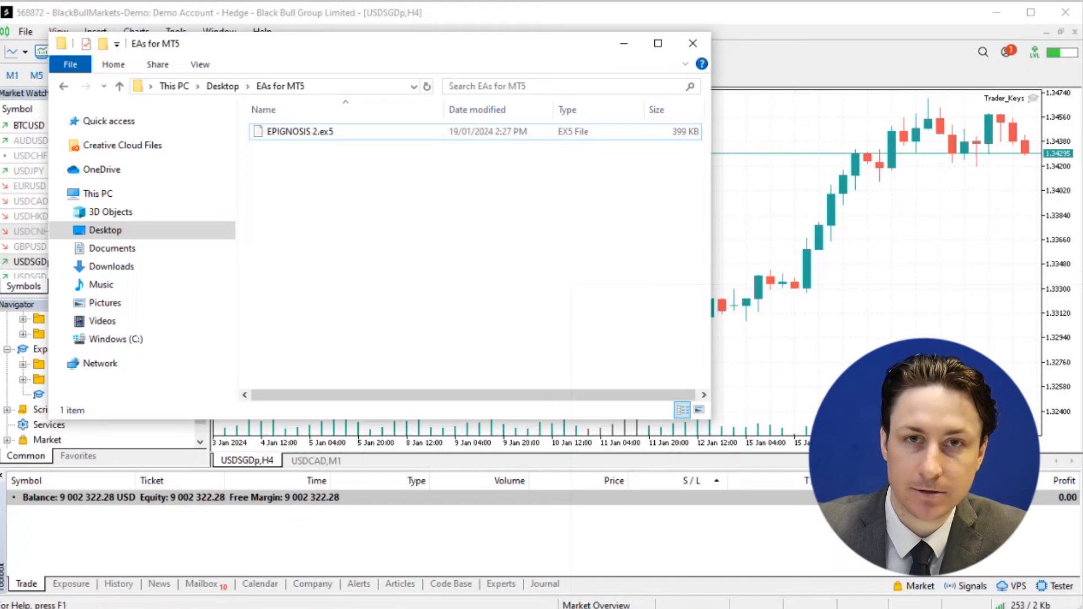
# - Select EPIGNOSIS 2.ex5 in the EAs for MT5 folder and copy it
pyautogui.click(300, 131)
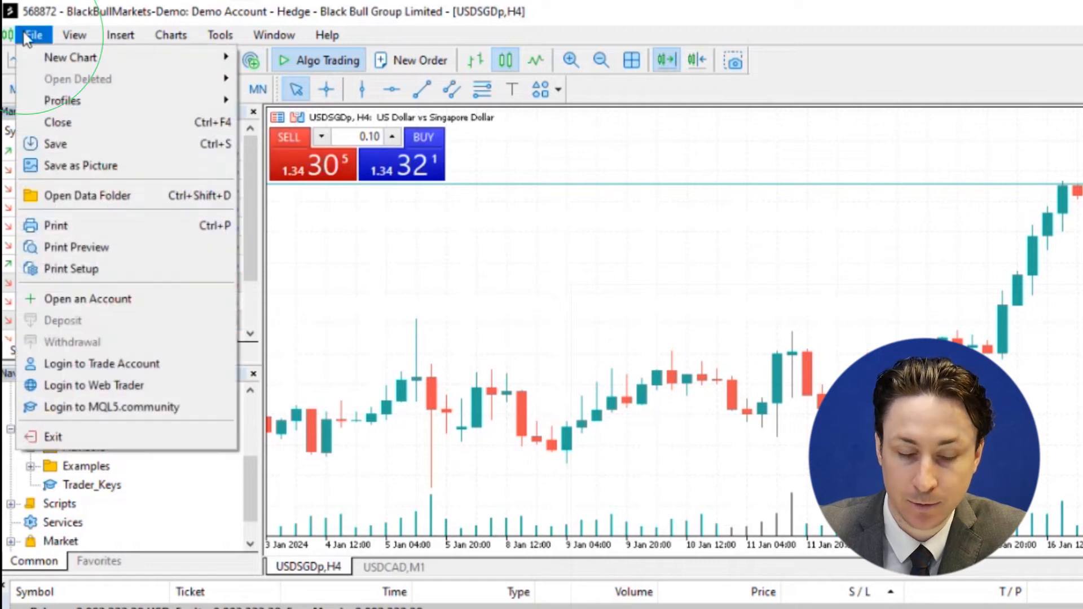
pyautogui.moveTo(104, 195)
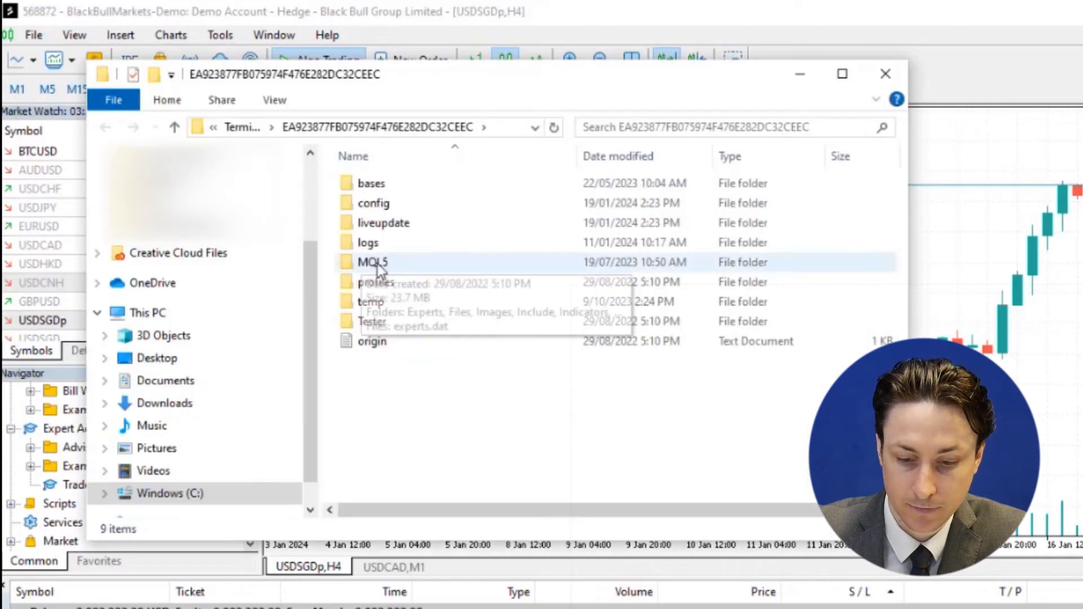
# - Navigate the data folder into MQL5/Experts and paste EPIGNOSIS 2.ex5 there
pyautogui.doubleClick(372, 262)
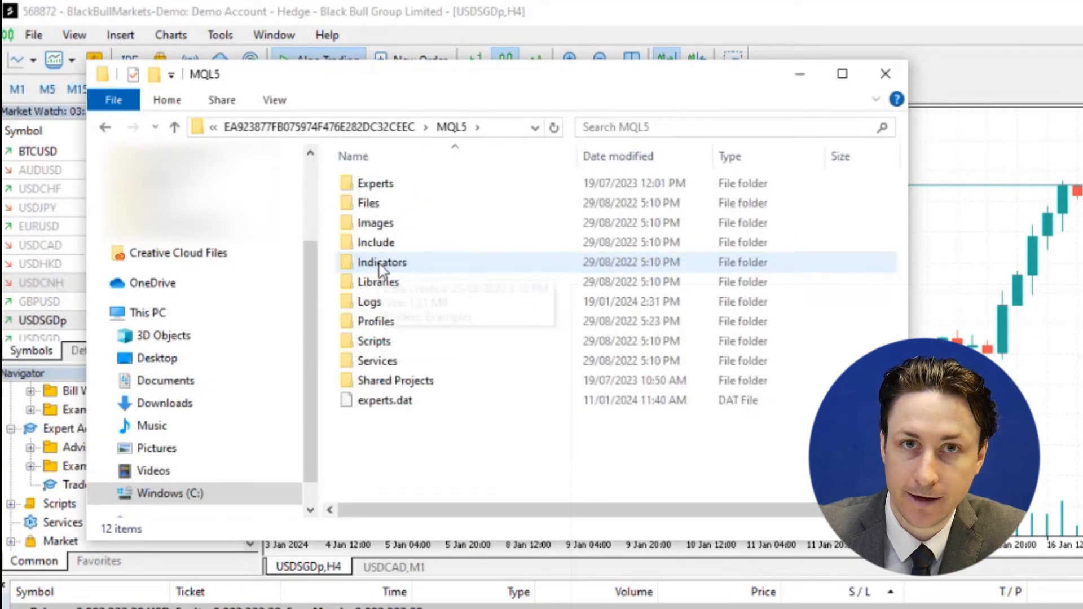
pyautogui.doubleClick(375, 182)
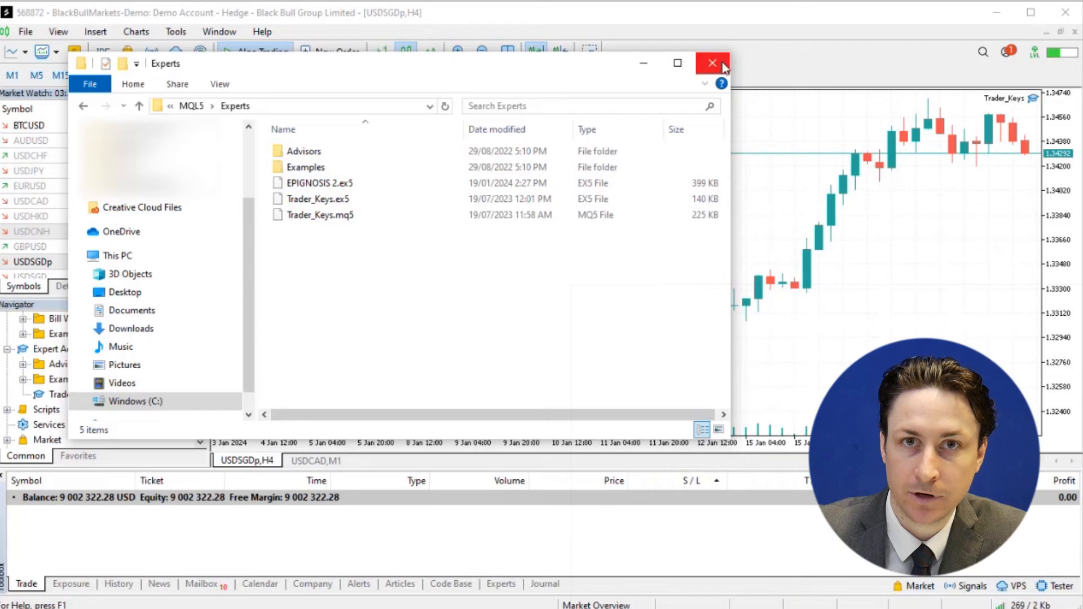
# - Close the Explorer window and select EPIGNOSIS 2 under Expert Advisors in the Navigator
pyautogui.click(712, 63)
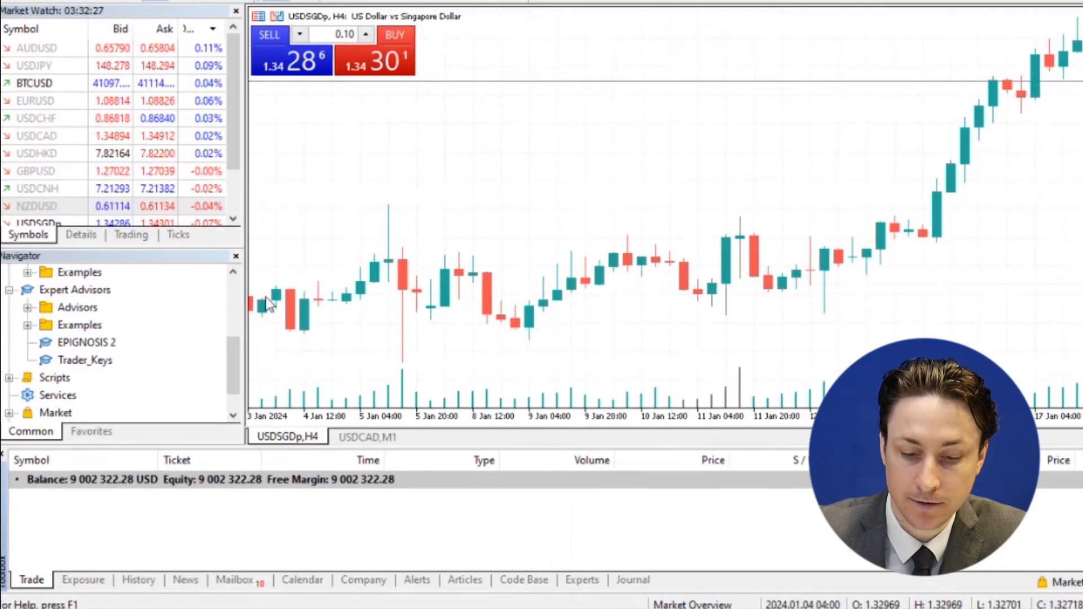
pyautogui.click(87, 342)
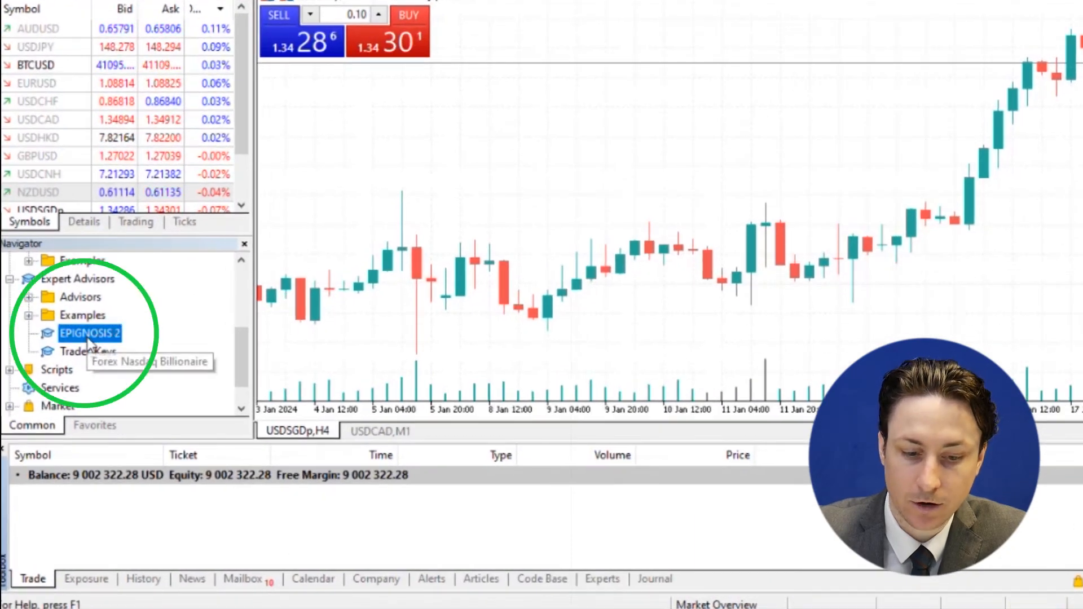
pyautogui.moveTo(631, 217)
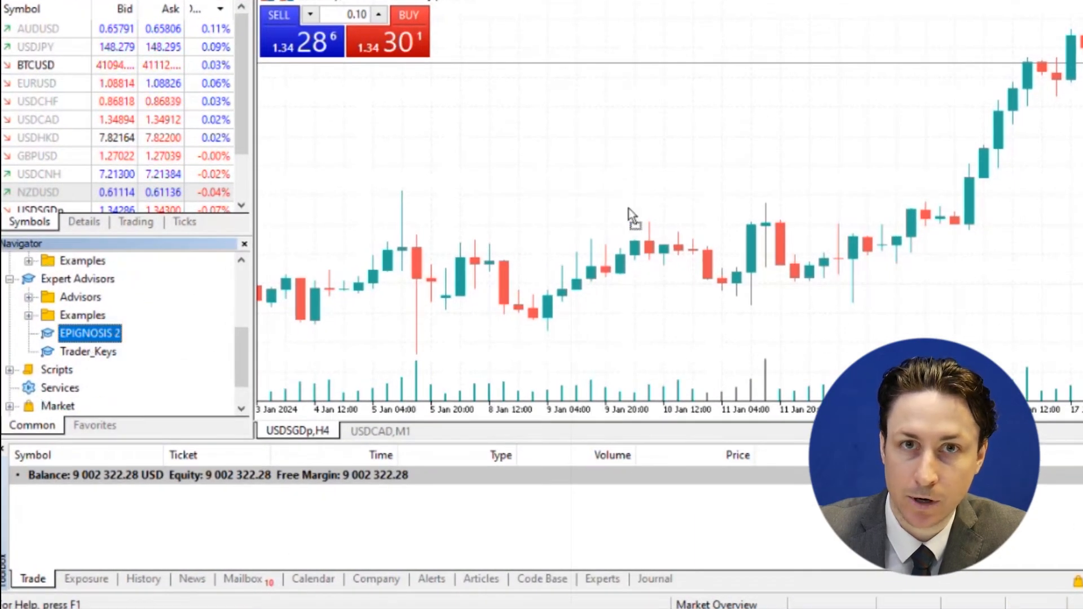
# - Attach EPIGNOSIS 2 to the USDSGD H4 chart, reviewing Inputs and keeping Allow Algo Trading ticked
pyautogui.doubleClick(90, 332)
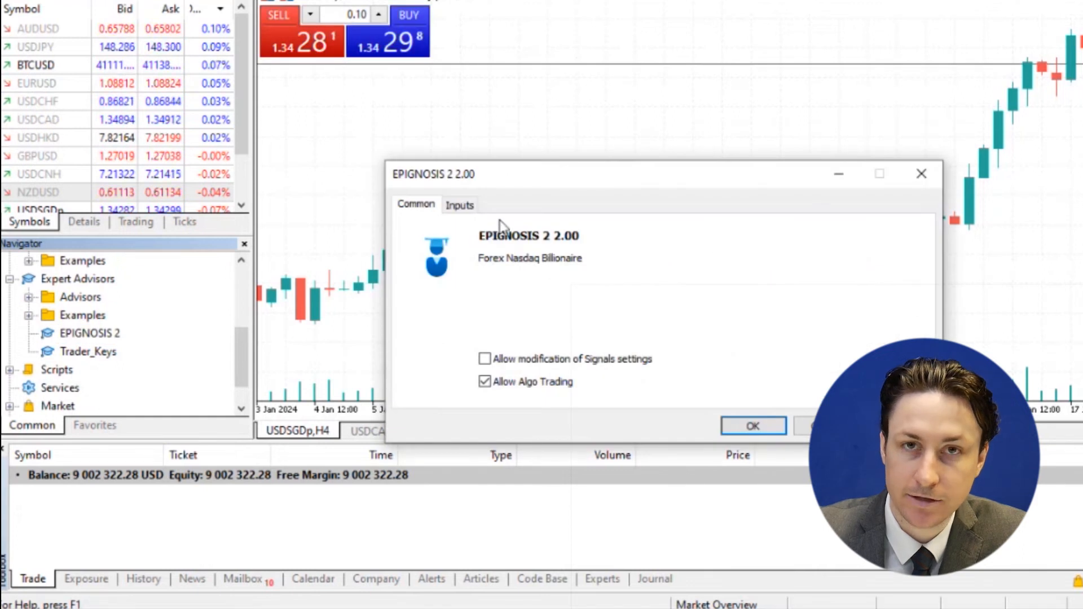
pyautogui.click(459, 204)
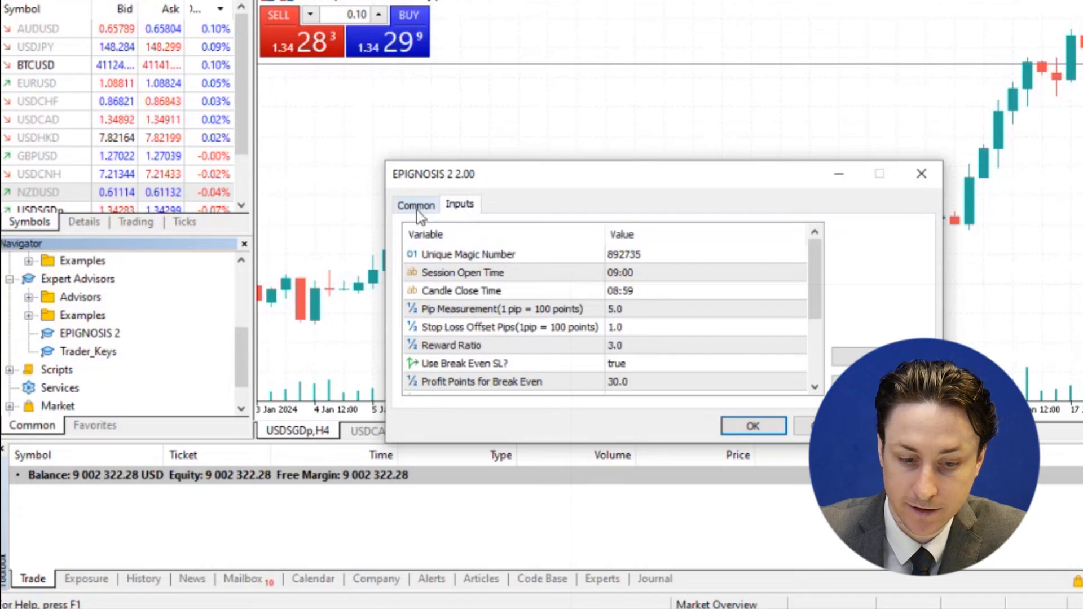
pyautogui.click(415, 205)
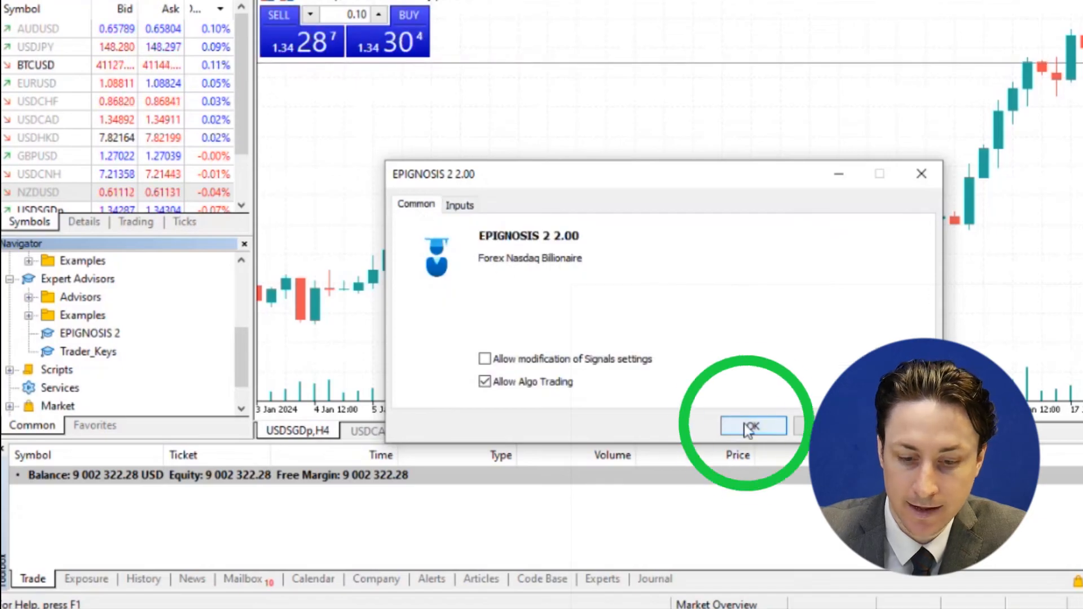
pyautogui.click(751, 425)
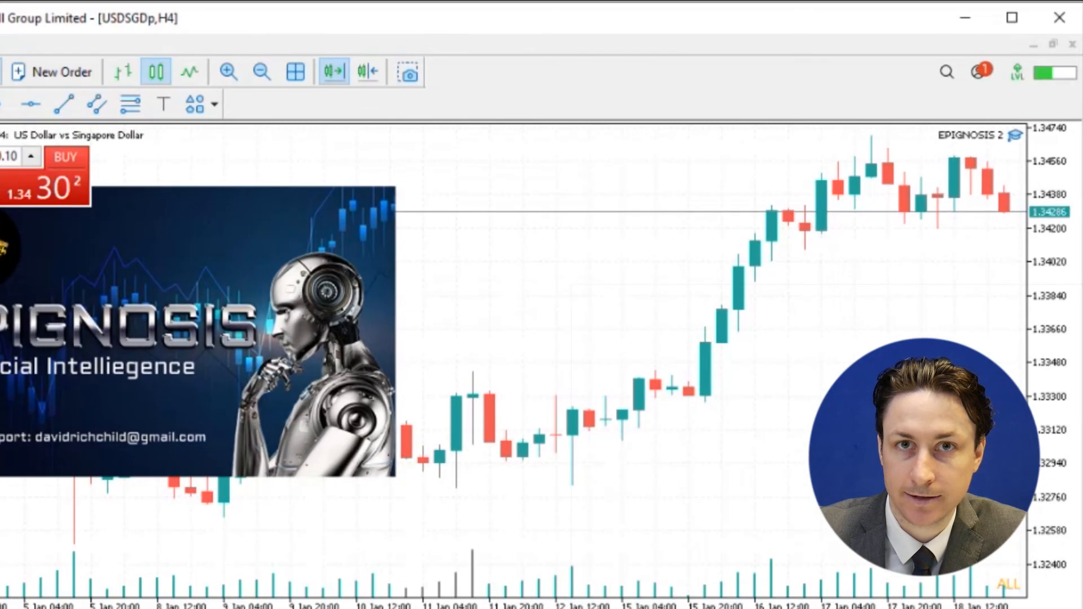
pyautogui.moveTo(188, 145)
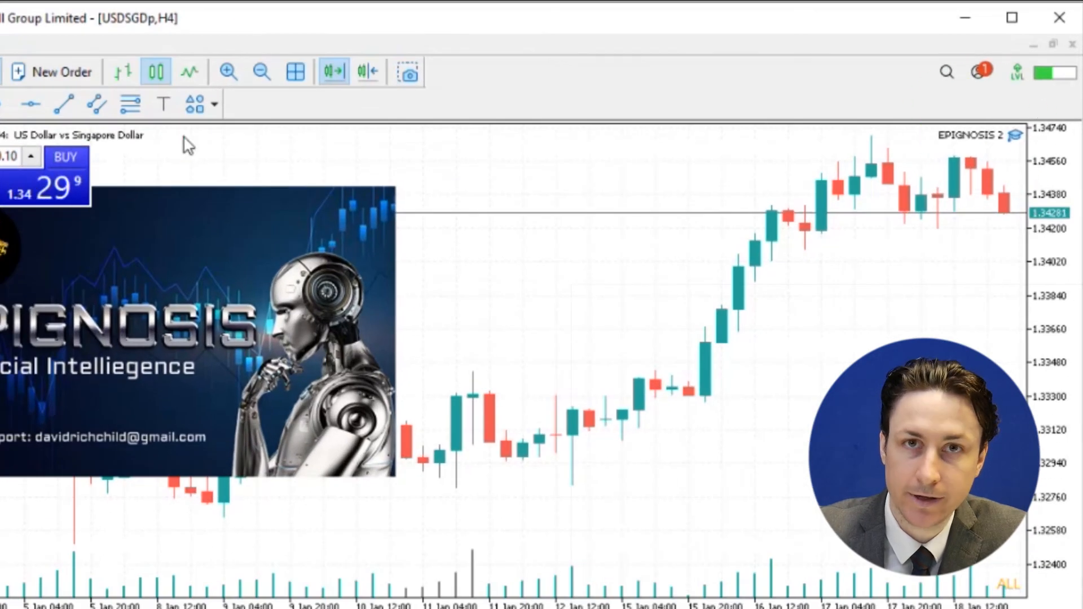
# - Remove EPIGNOSIS 2 from the chart via the Expert List, leaving Trader_Keys running
pyautogui.rightClick(189, 146)
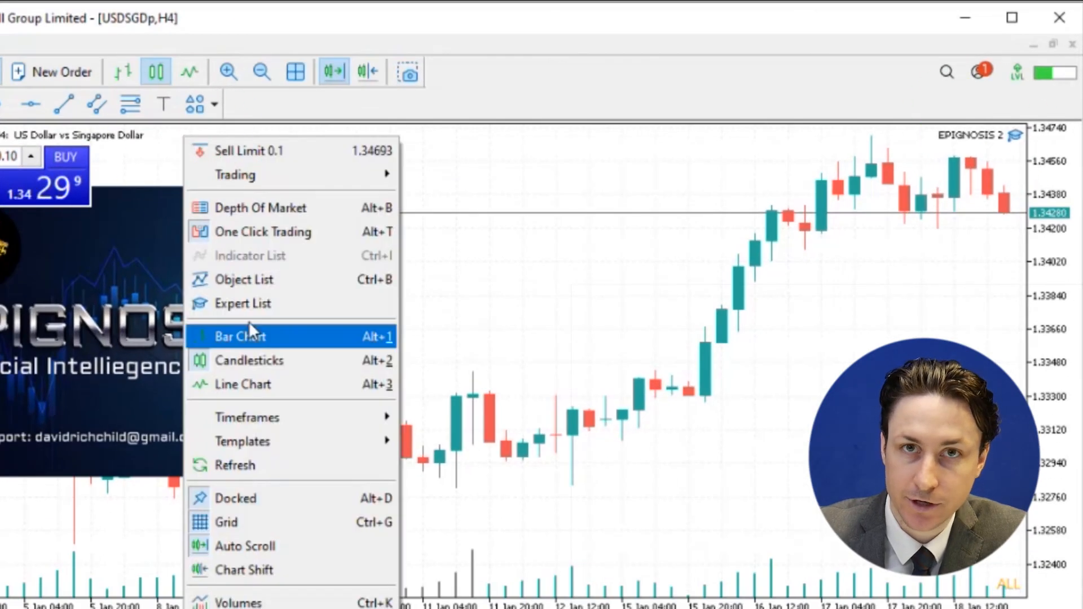
pyautogui.click(243, 303)
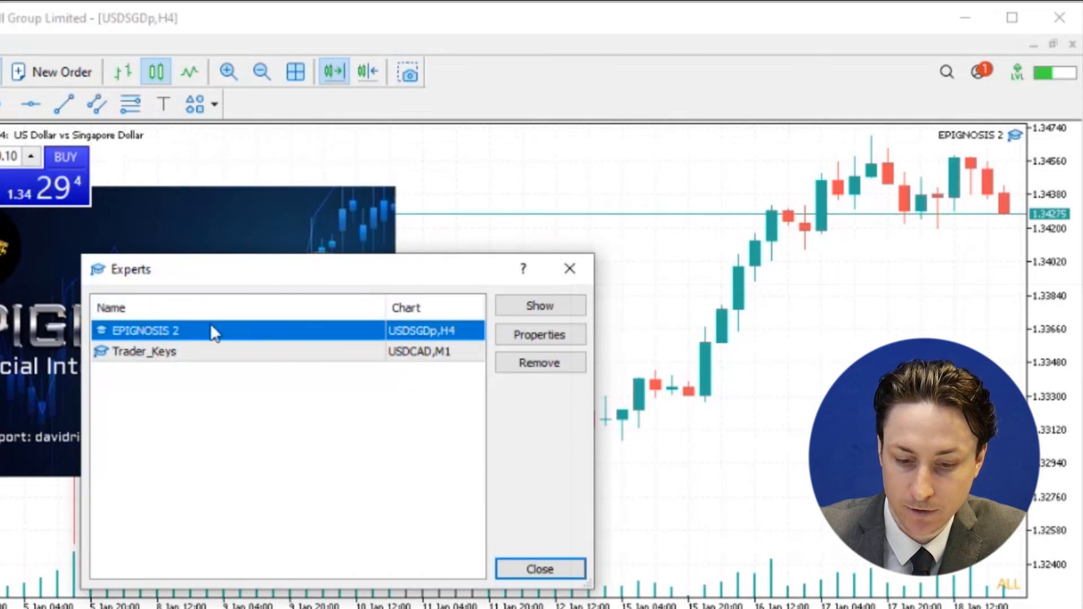
pyautogui.click(539, 362)
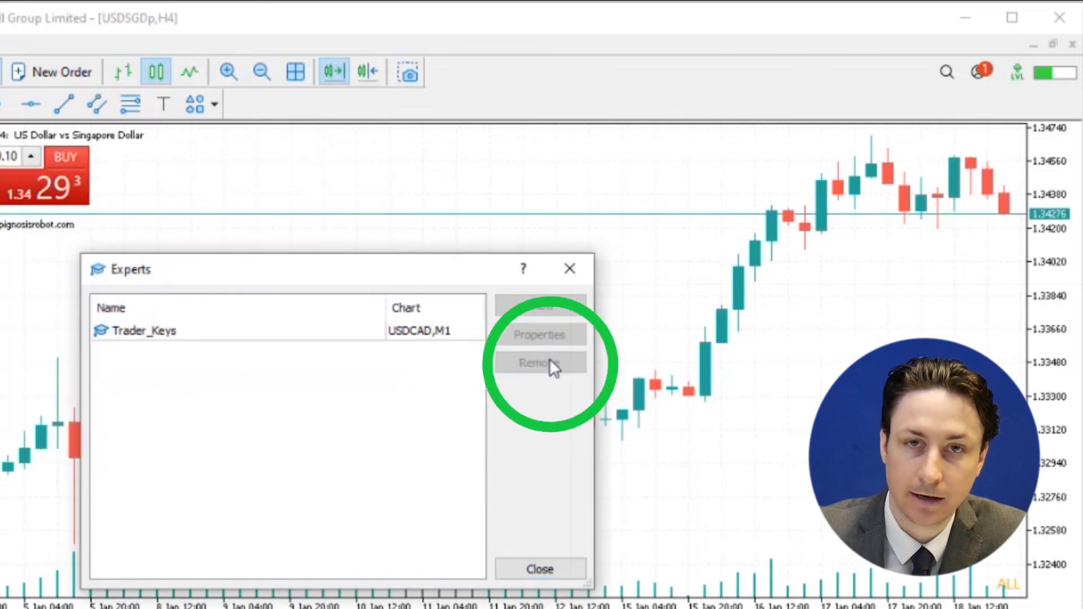